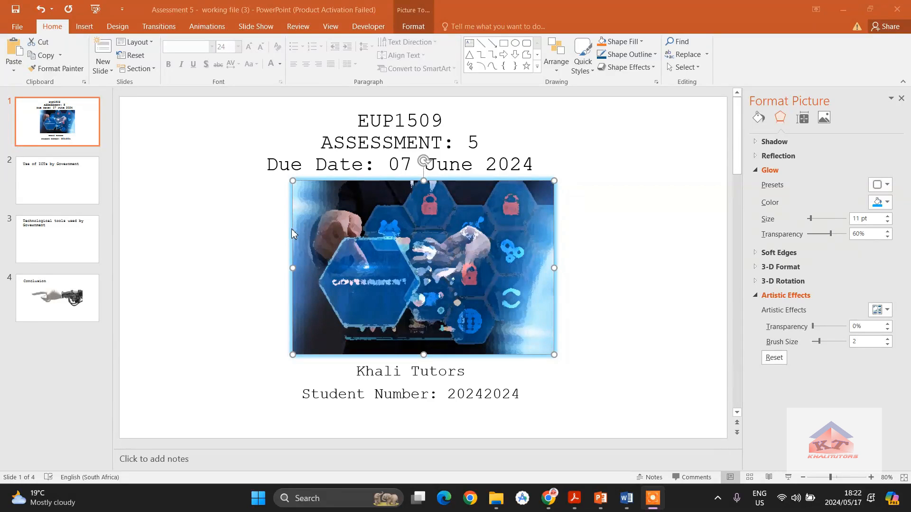
mouse_move(289, 233)
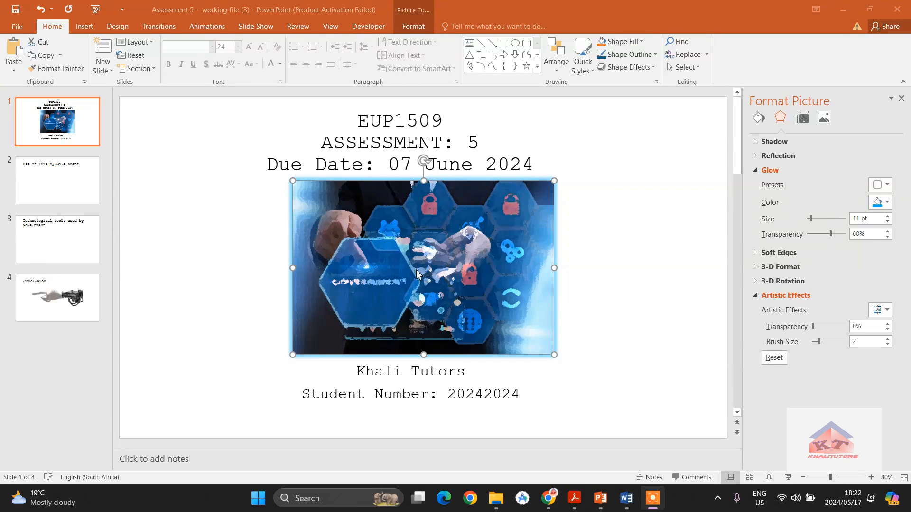
mouse_move(539, 297)
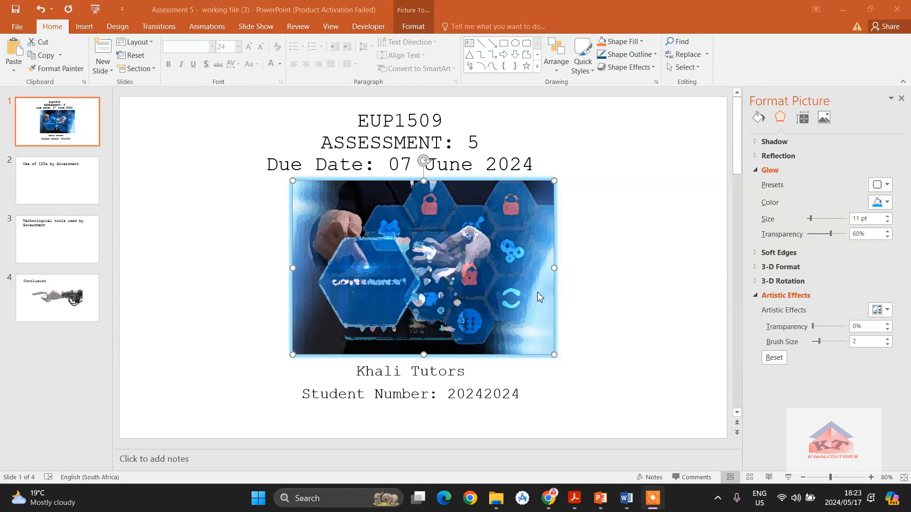
mouse_move(609, 501)
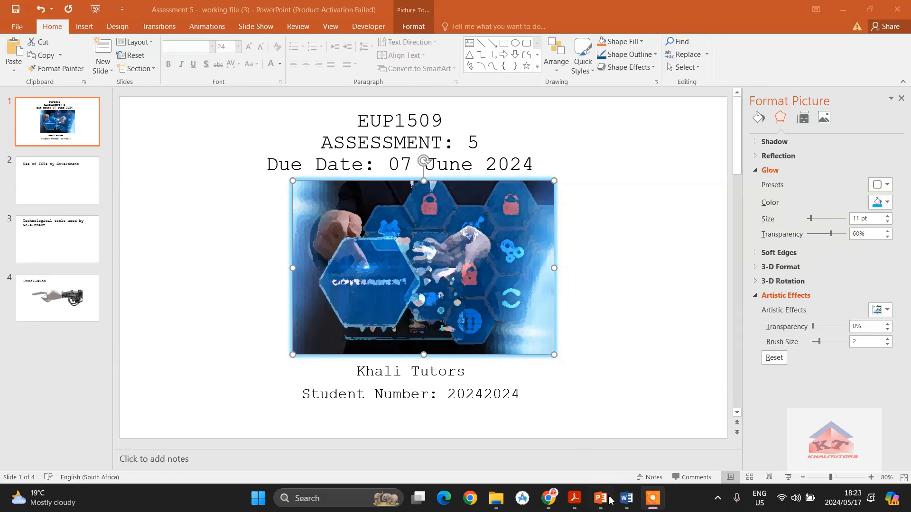
- Review the Word instructions for slide 2's Title and Content layout with four ICT bullets
click(626, 498)
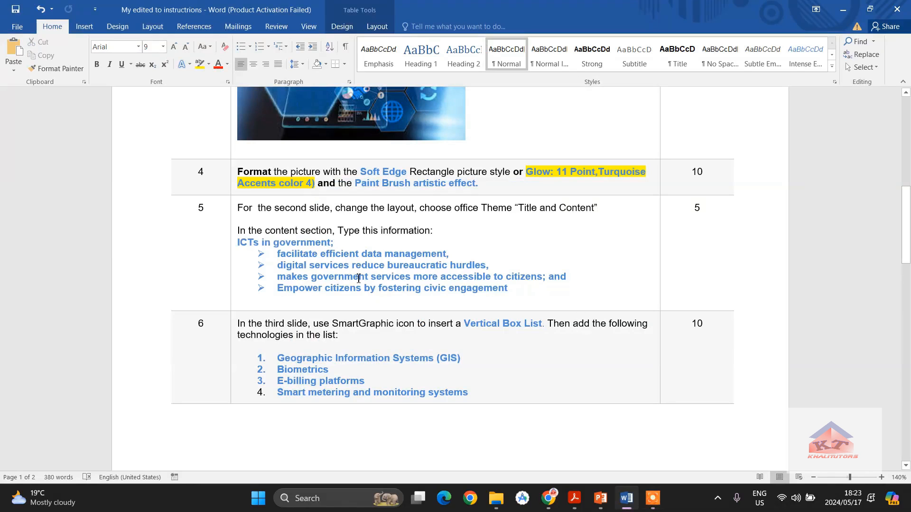
mouse_move(318, 210)
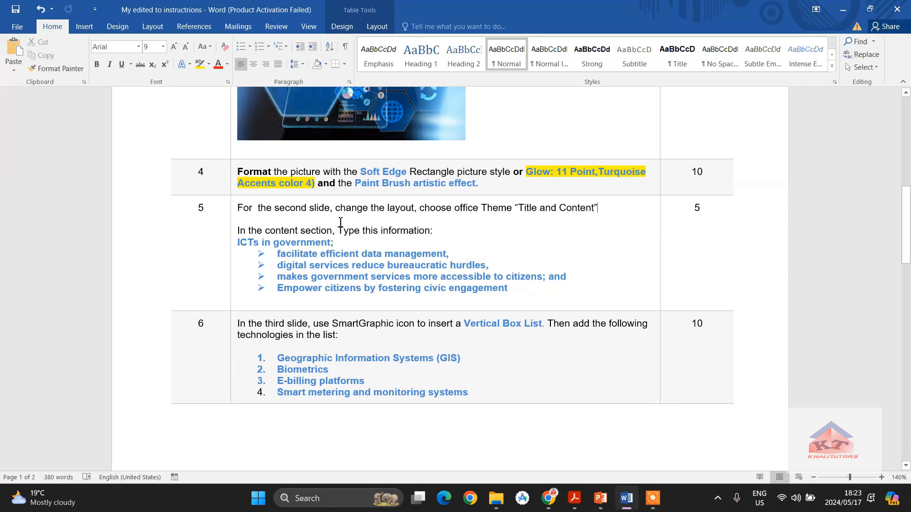
mouse_move(417, 220)
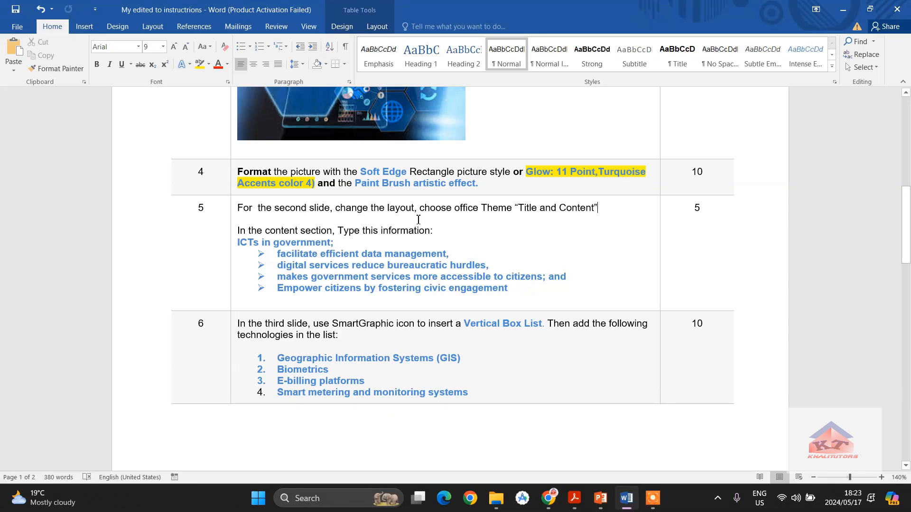
mouse_move(477, 220)
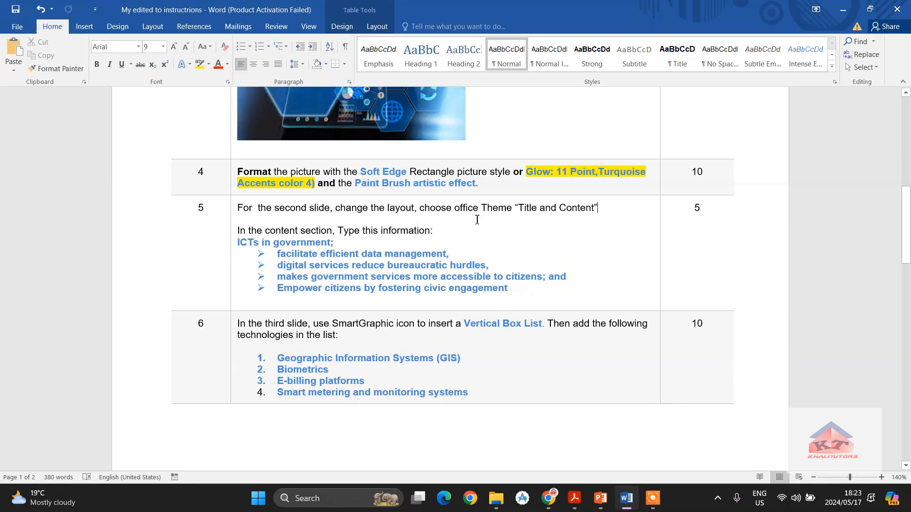
mouse_move(577, 223)
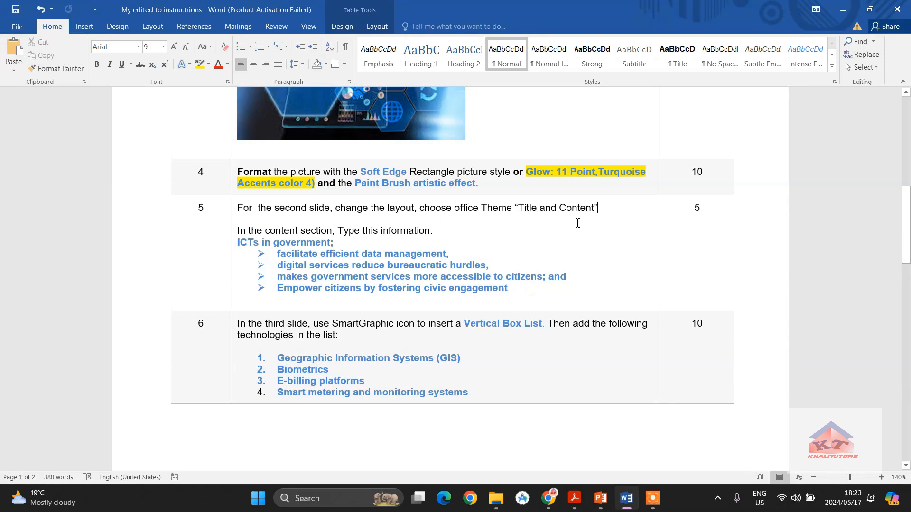
mouse_move(603, 210)
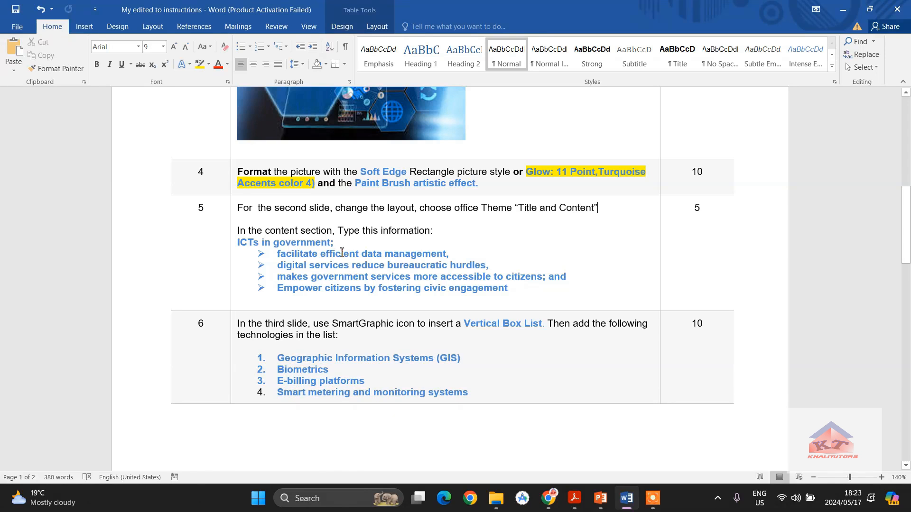
mouse_move(436, 237)
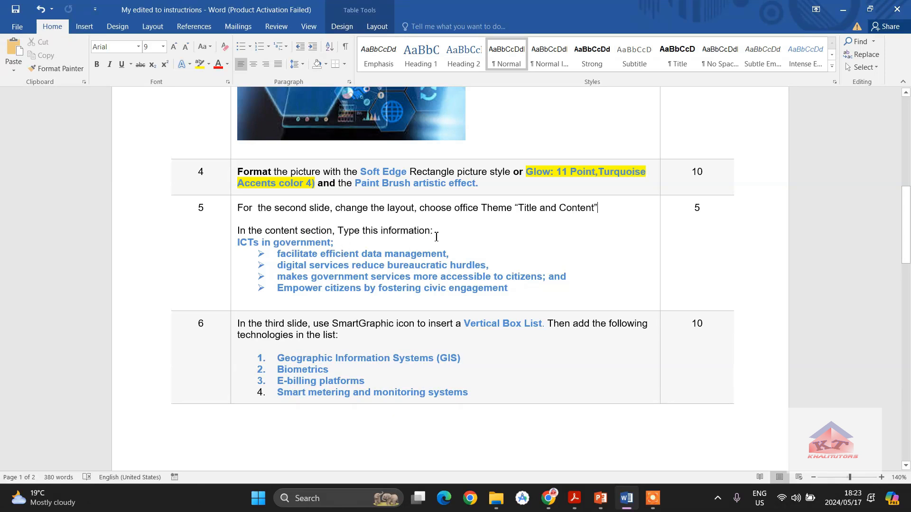
mouse_move(436, 231)
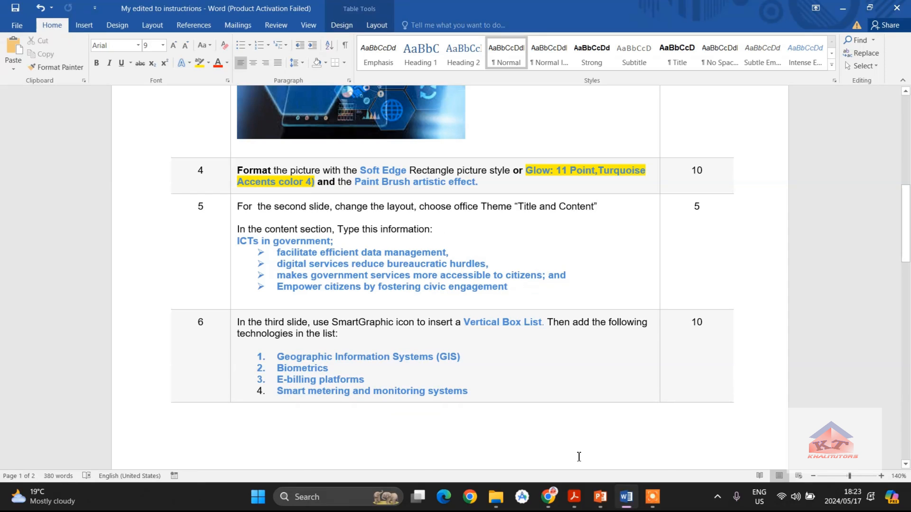
- Apply the Title and Content layout to slide 2, 'Use of ICTs by Government'
click(600, 496)
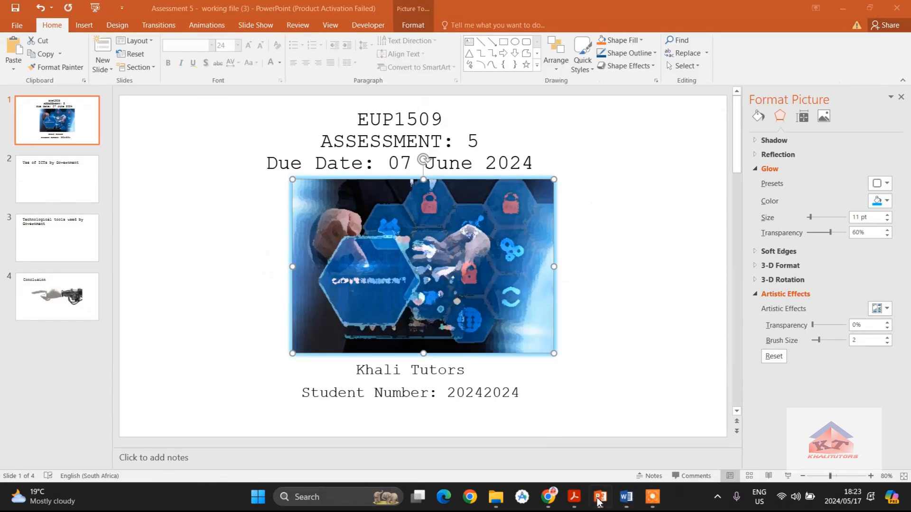
mouse_move(262, 149)
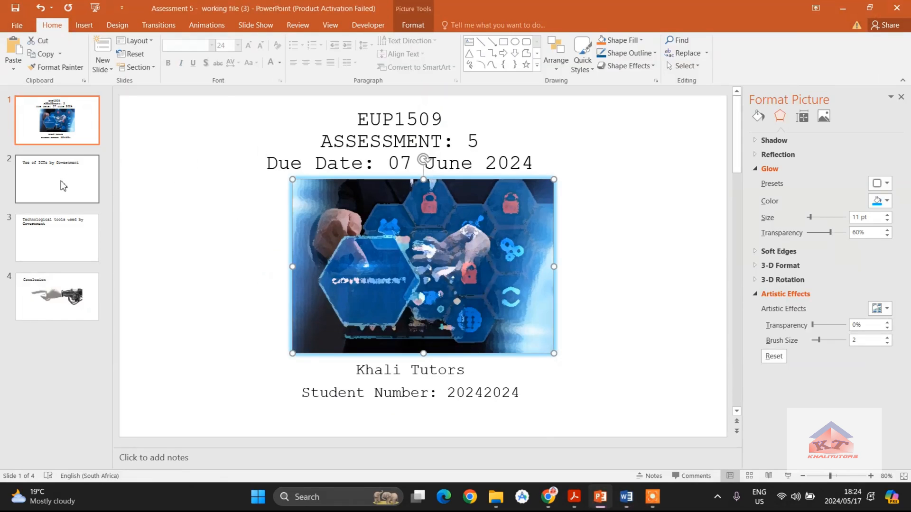
click(57, 178)
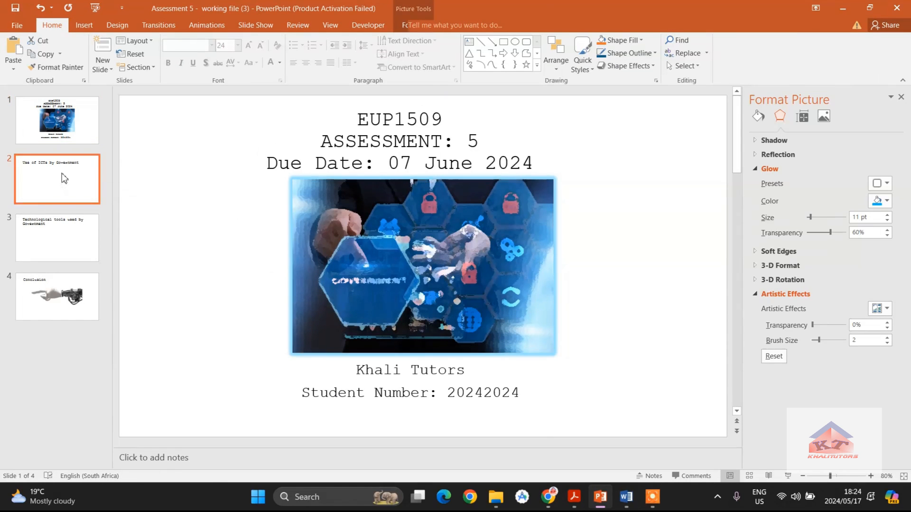
click(57, 179)
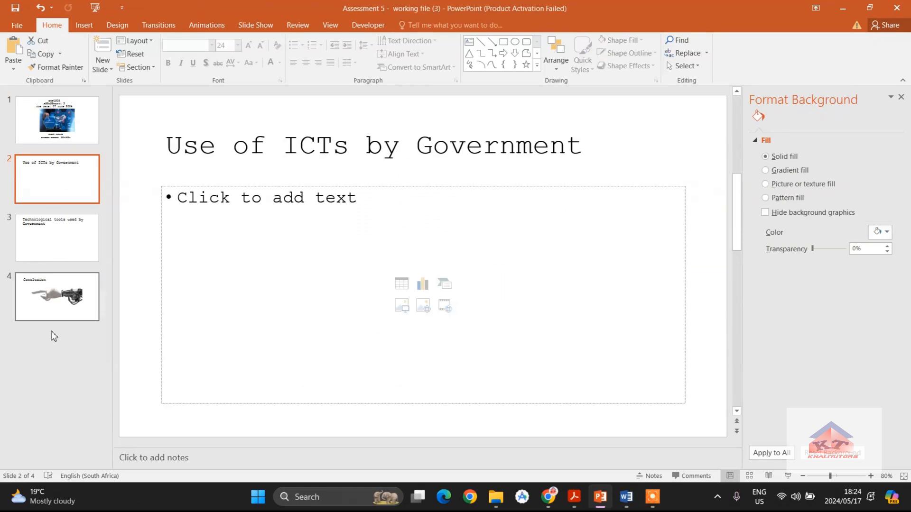
mouse_move(33, 181)
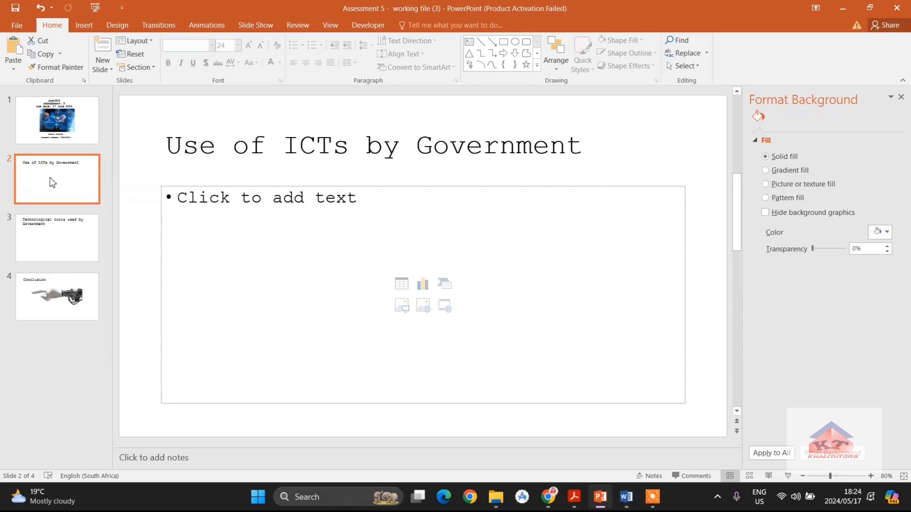
mouse_move(46, 180)
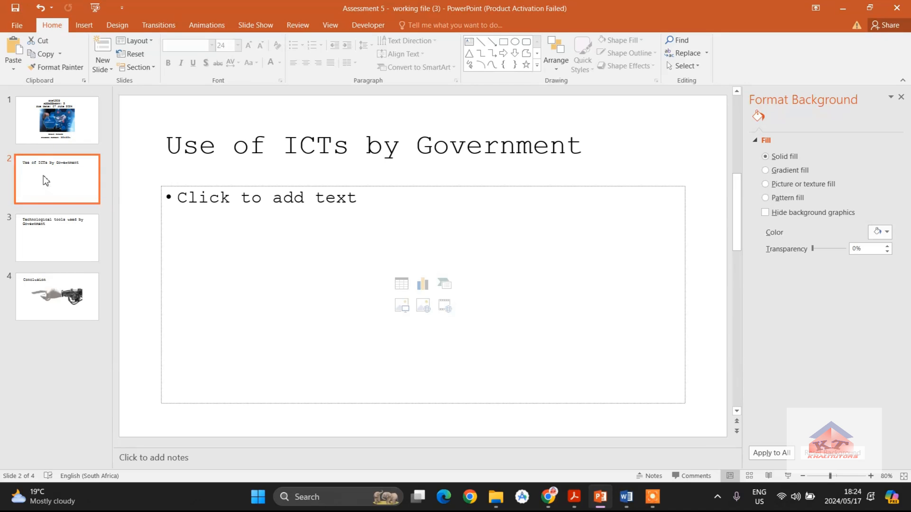
mouse_move(57, 176)
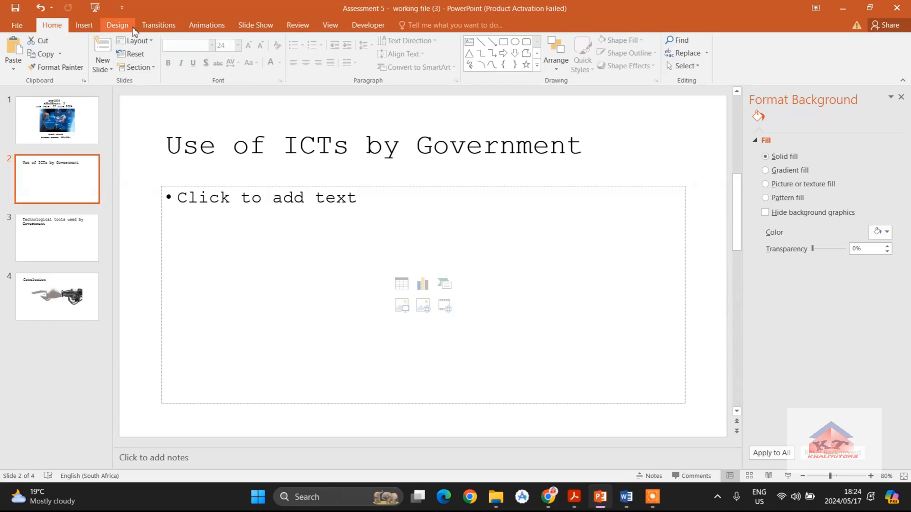
mouse_move(135, 41)
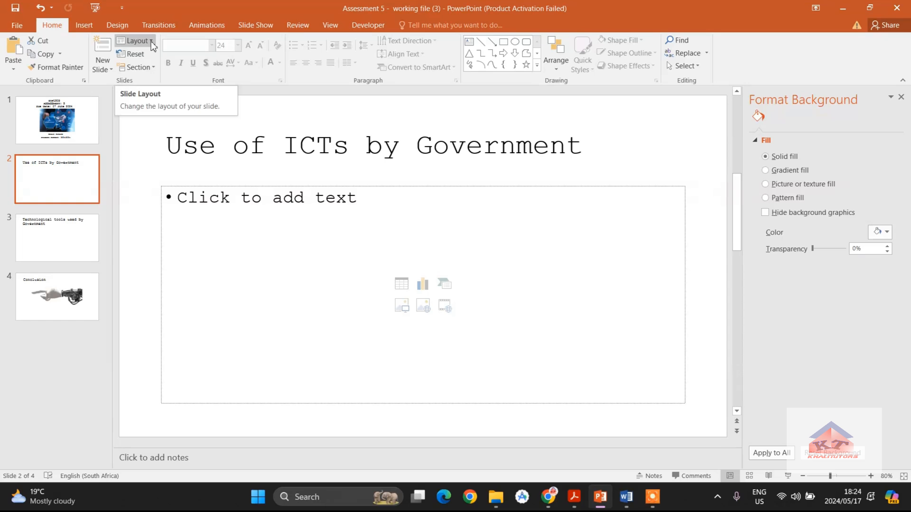
click(134, 41)
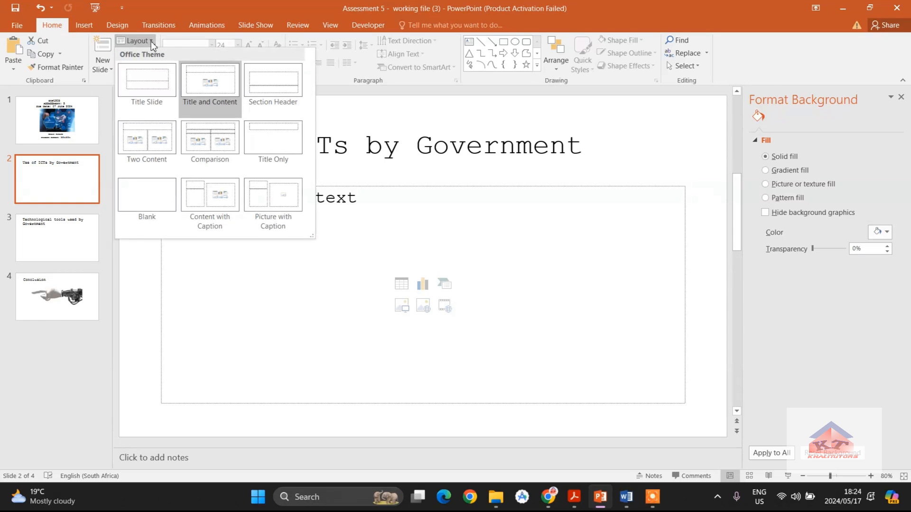
mouse_move(218, 99)
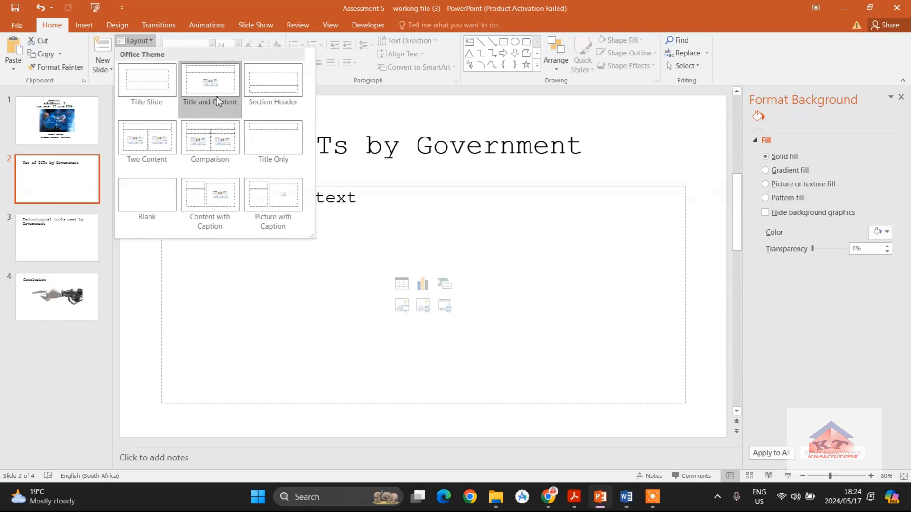
click(209, 79)
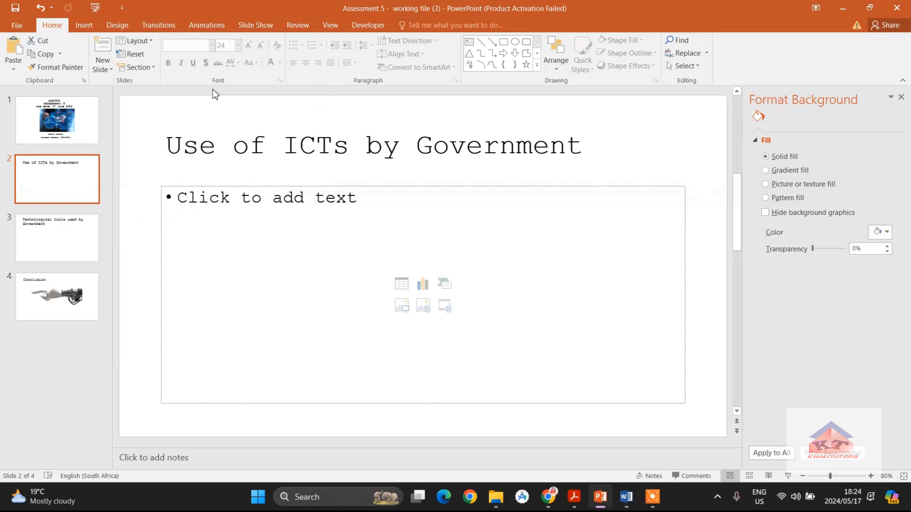
mouse_move(411, 231)
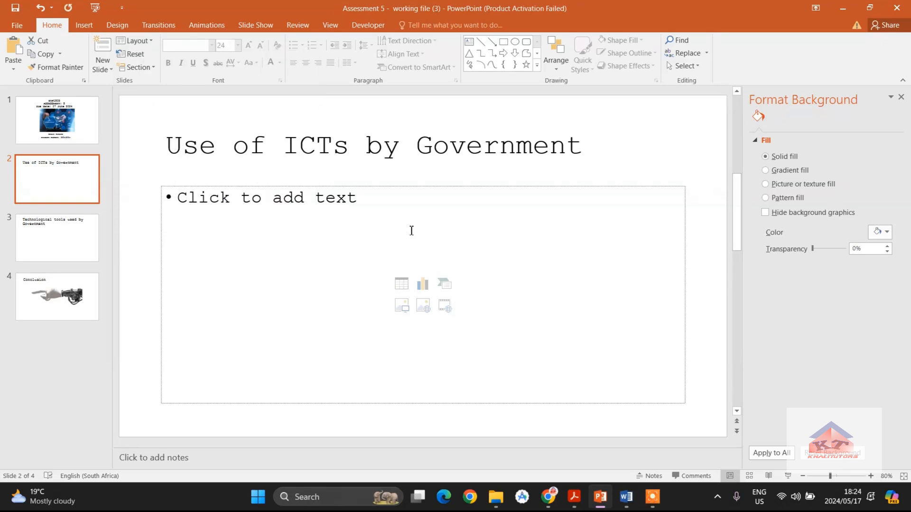
mouse_move(395, 229)
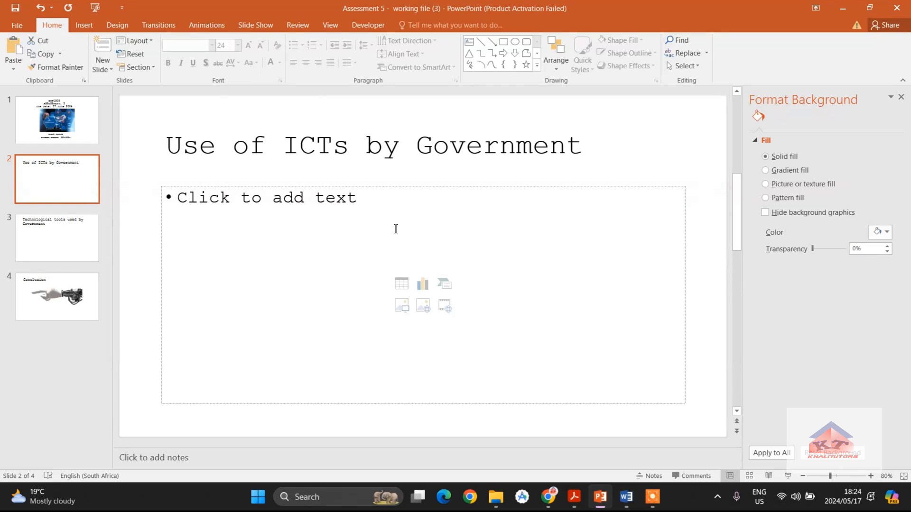
mouse_move(381, 217)
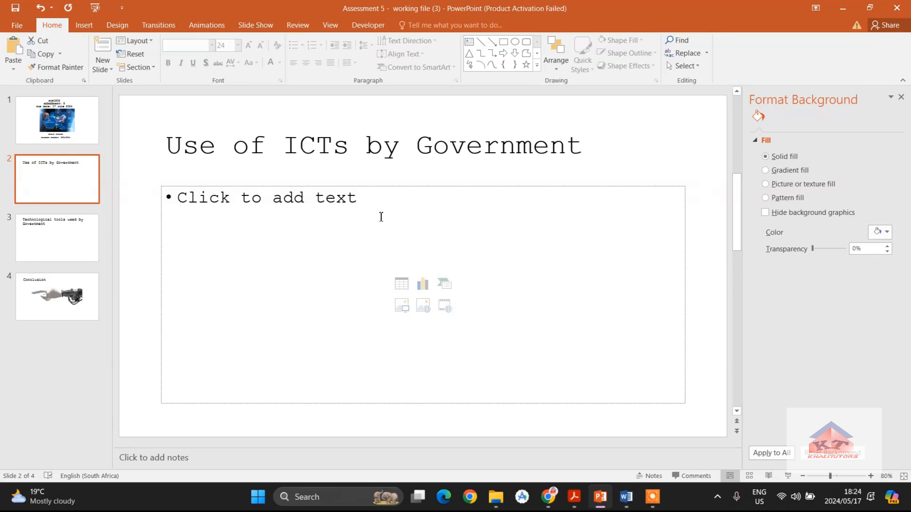
mouse_move(156, 223)
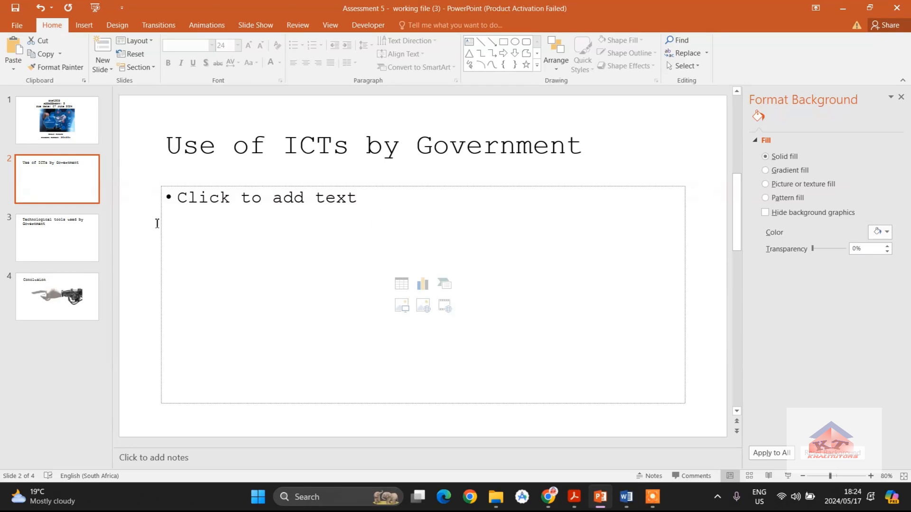
mouse_move(216, 202)
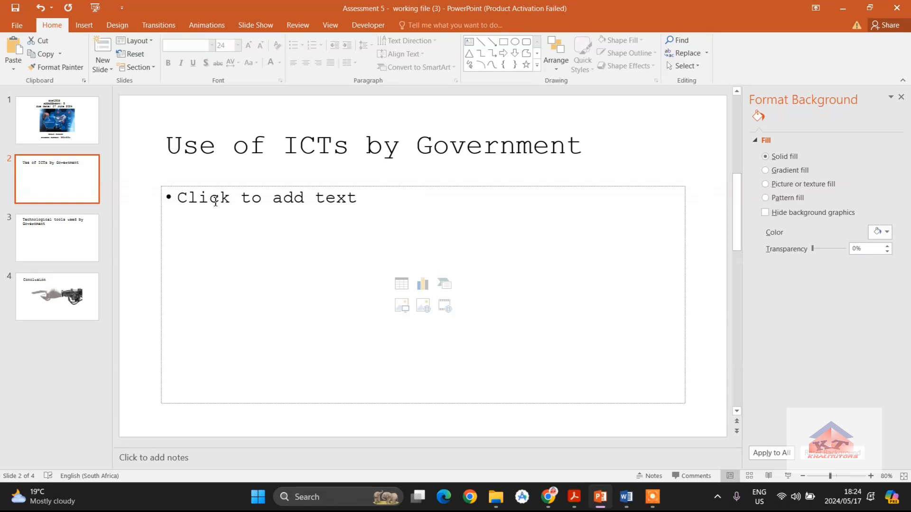
mouse_move(591, 475)
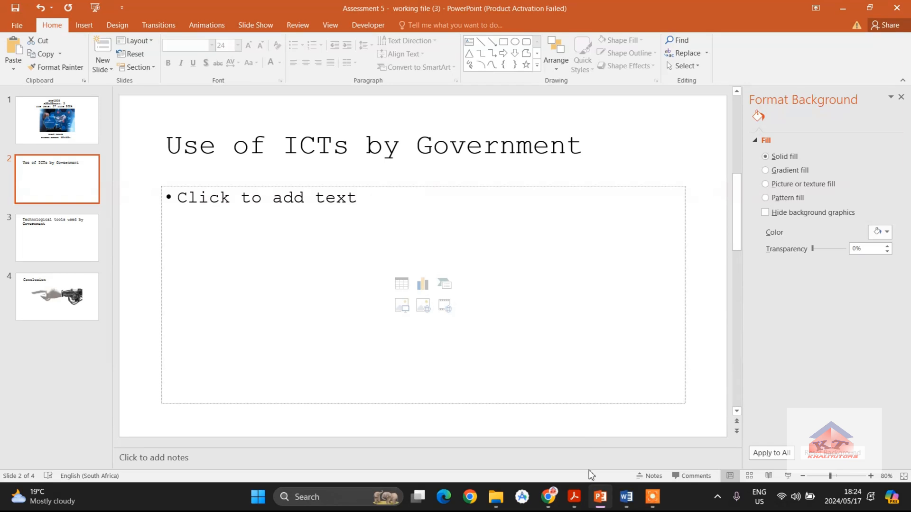
- Copy the 'ICTs in government;' heading and its four bullet items from Word
click(625, 497)
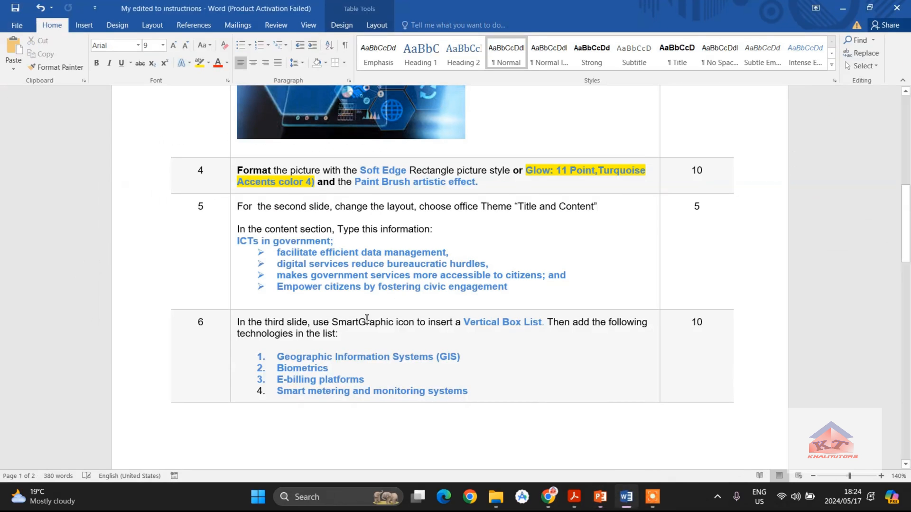
click(336, 241)
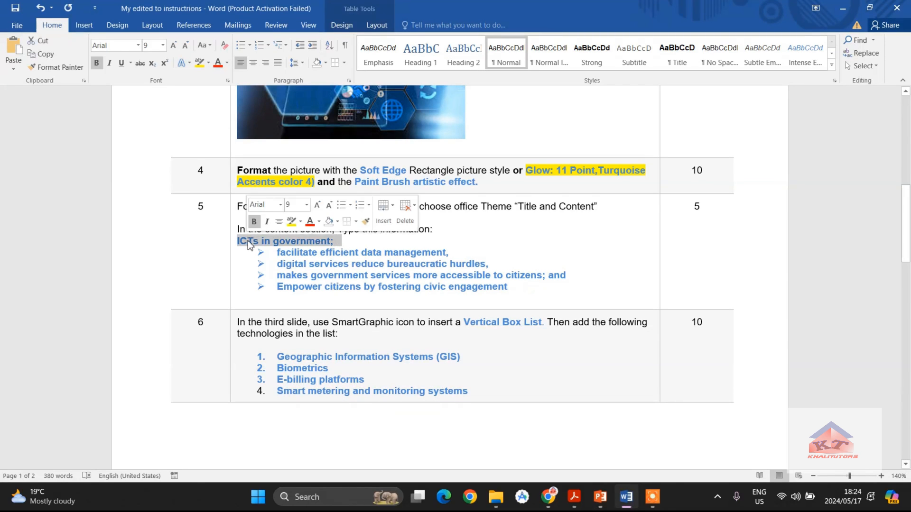
right_click(285, 241)
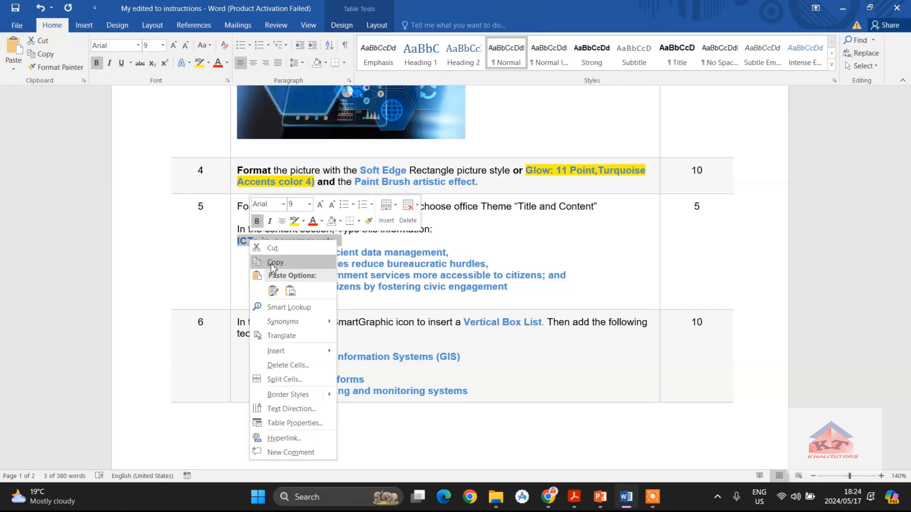
mouse_move(597, 267)
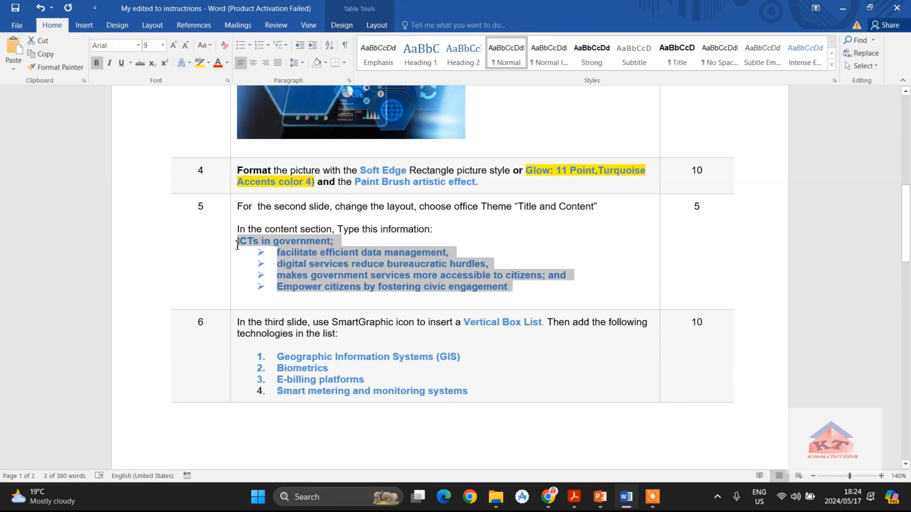
right_click(285, 241)
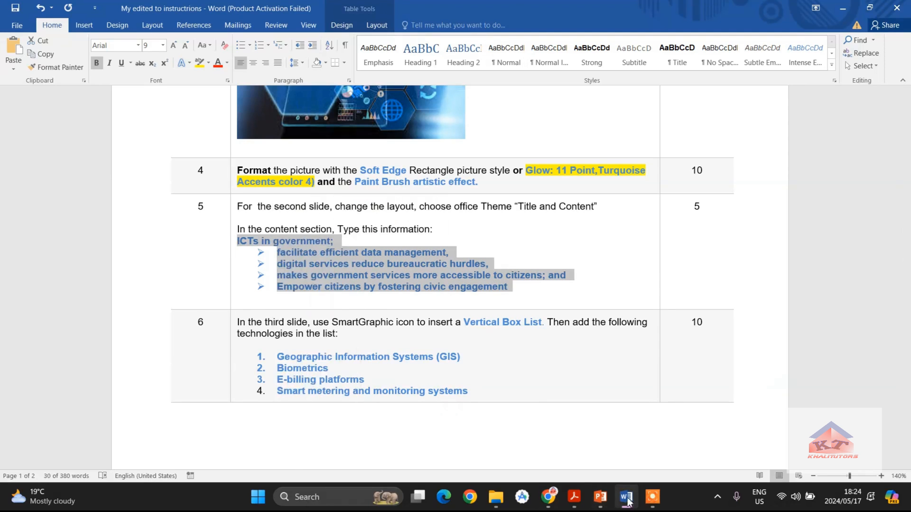
- Paste the list as text only into slide 2, removing box symbols and extra spaces
click(599, 497)
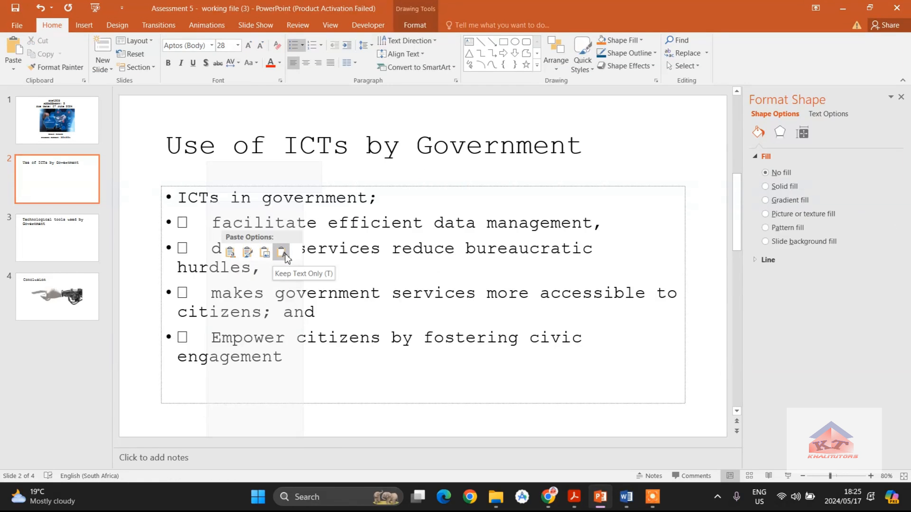
click(282, 251)
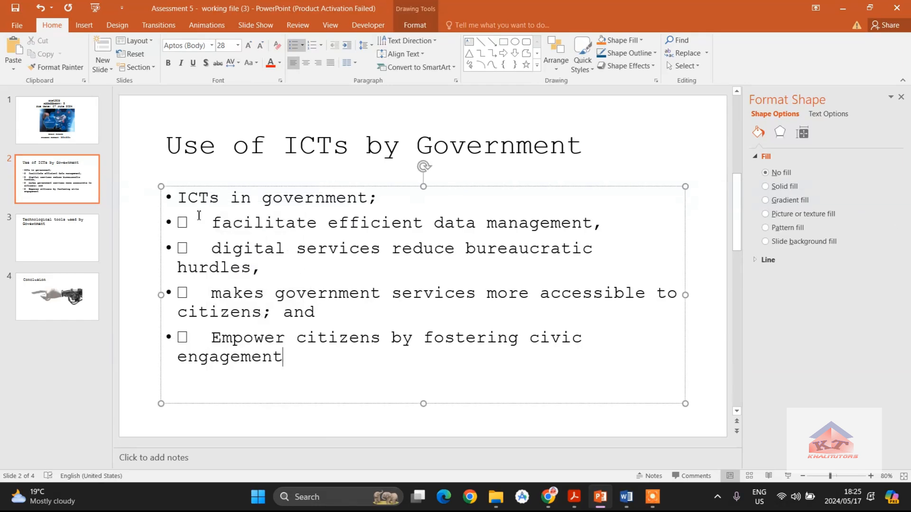
click(212, 222)
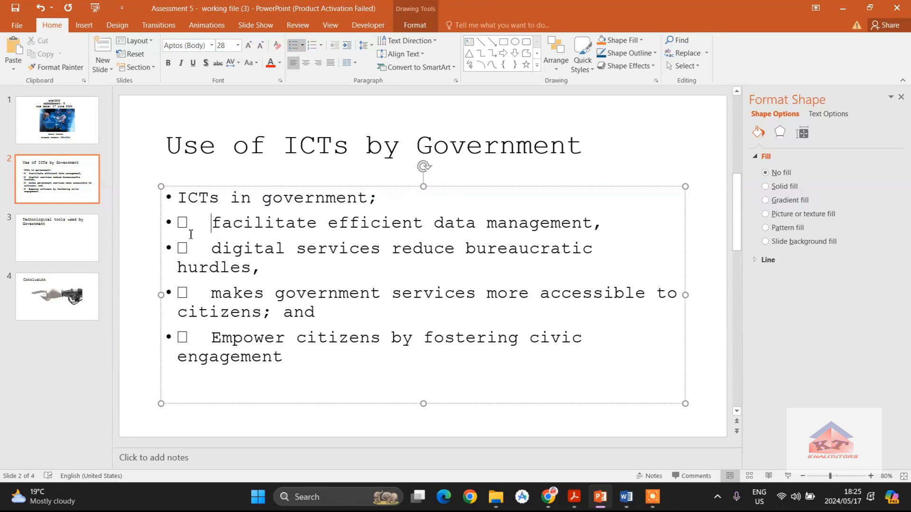
mouse_move(176, 232)
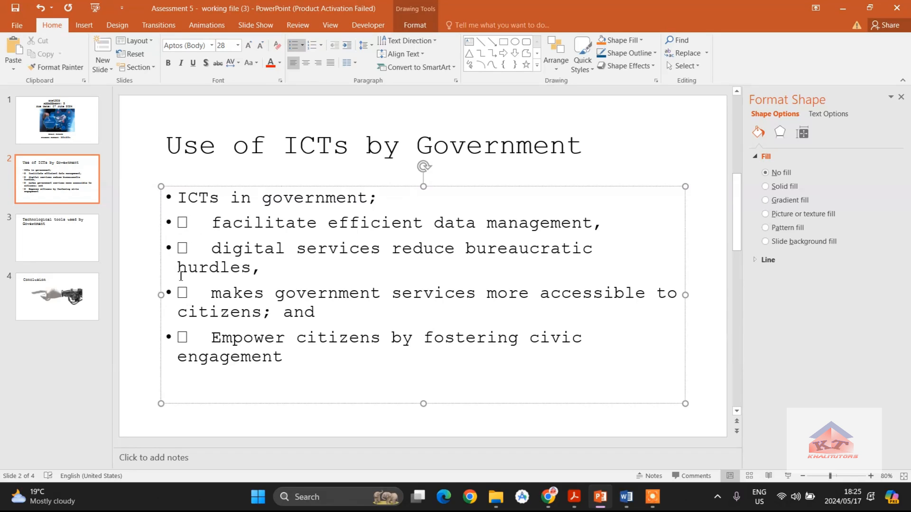
mouse_move(244, 365)
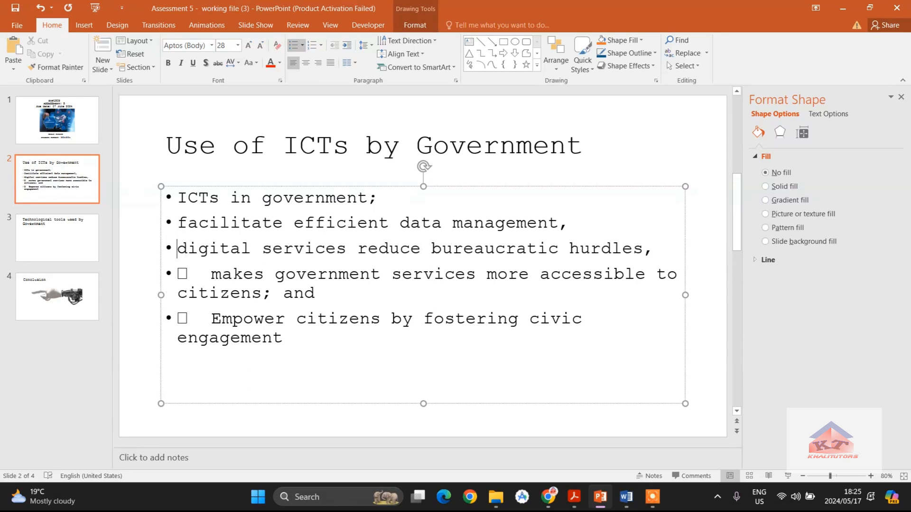
click(212, 273)
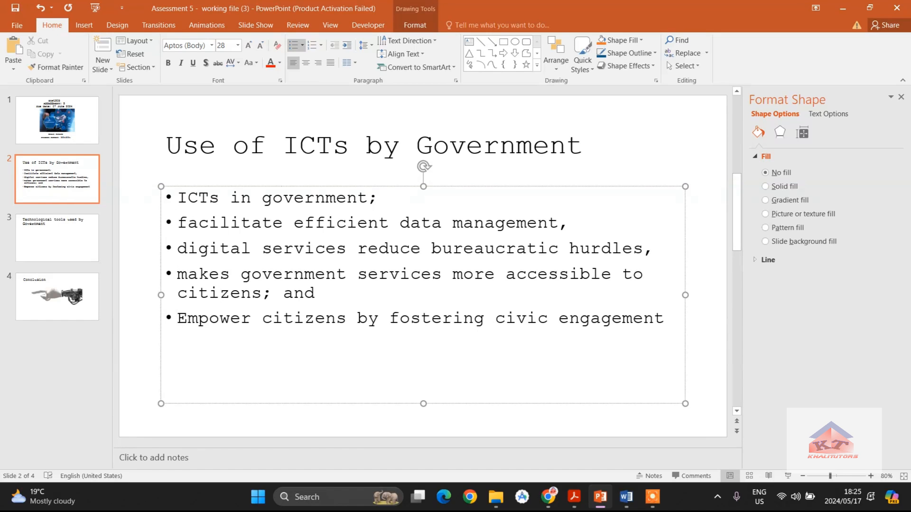
click(178, 318)
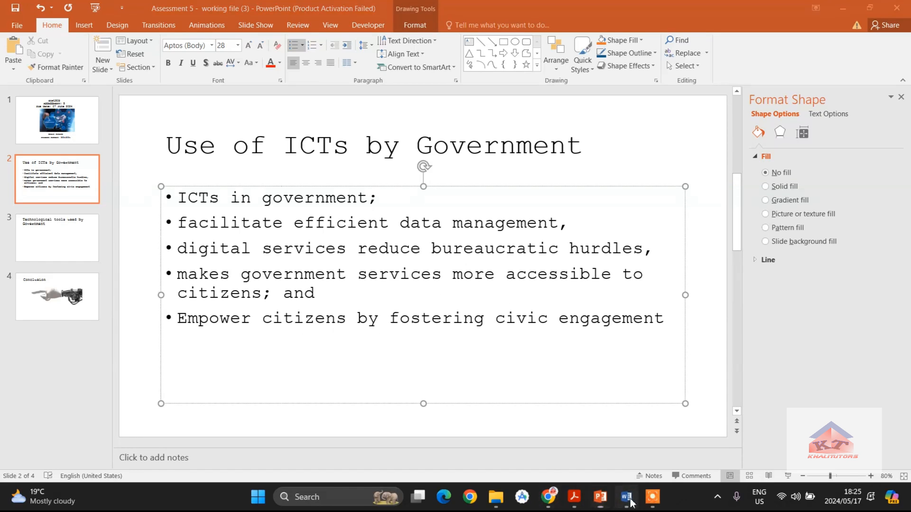
- Bring the Word instructions showing the ICTs in government list back into view
click(625, 497)
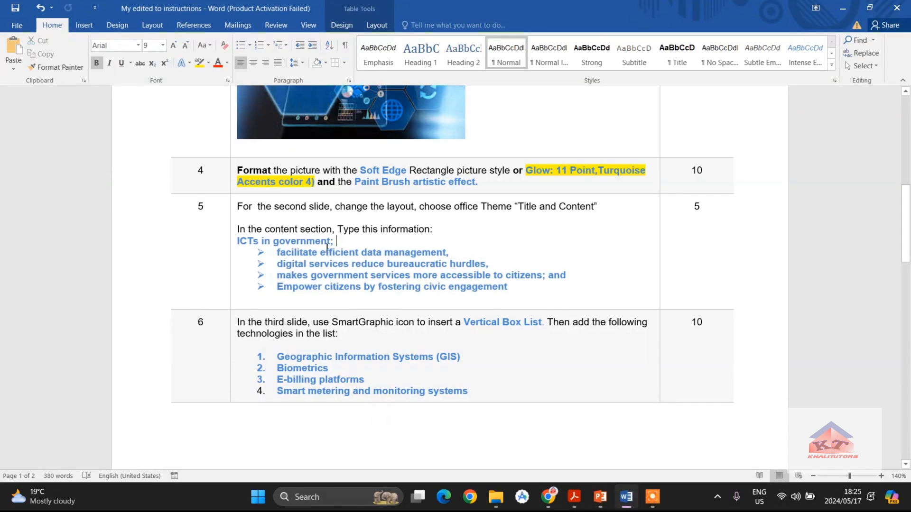
mouse_move(489, 286)
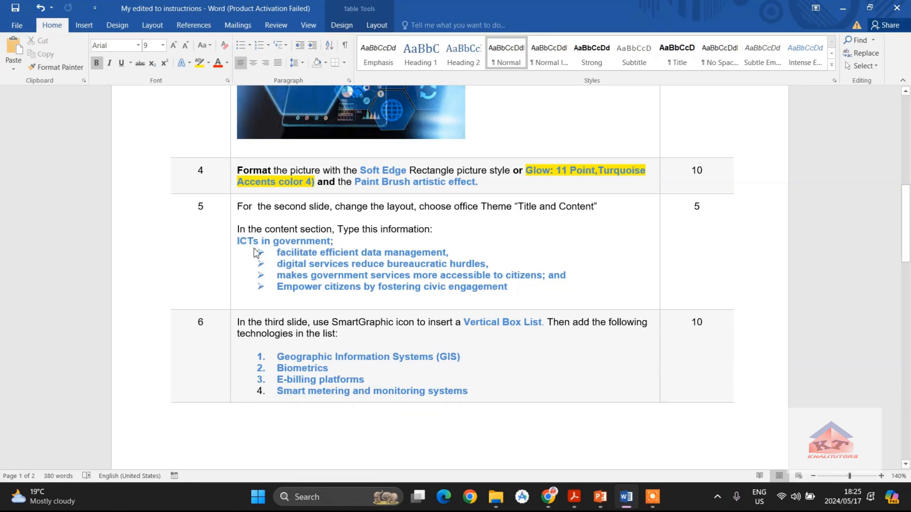
mouse_move(246, 247)
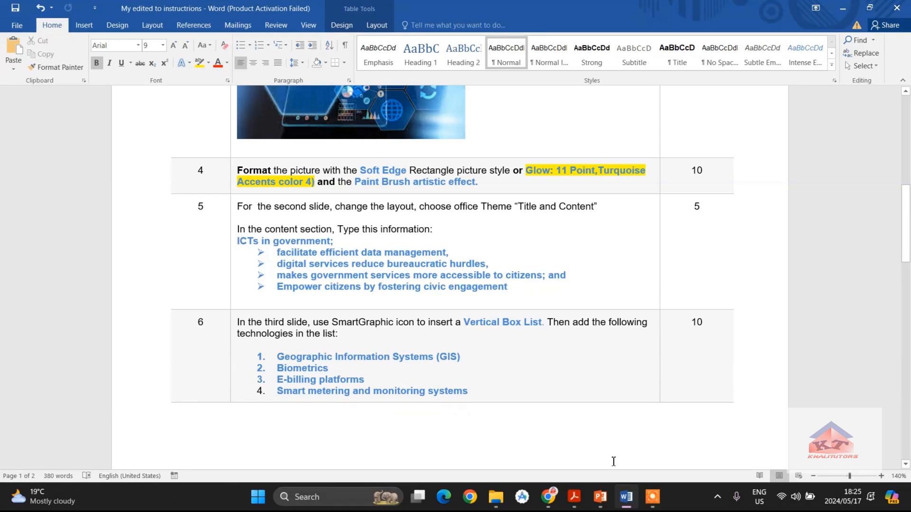
mouse_move(601, 497)
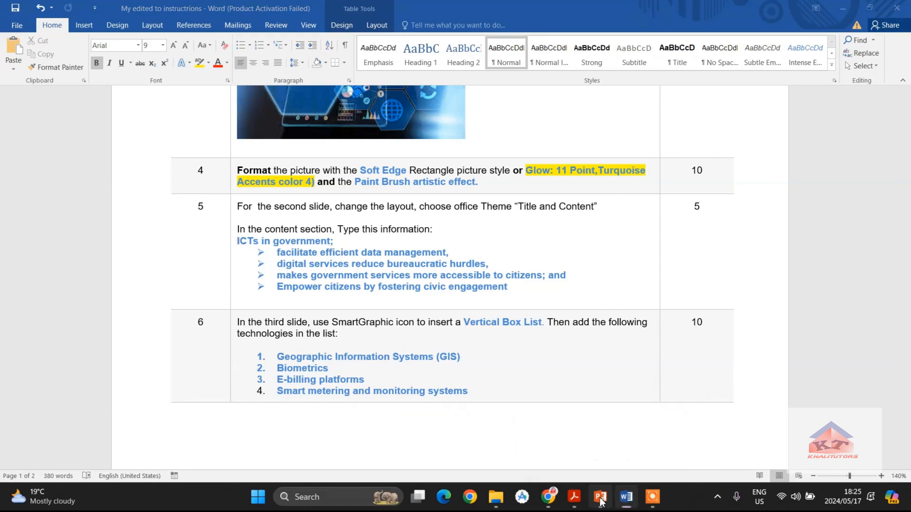
- Apply Arrow Bullets to the four ICT items, leaving the heading unbulleted
click(600, 497)
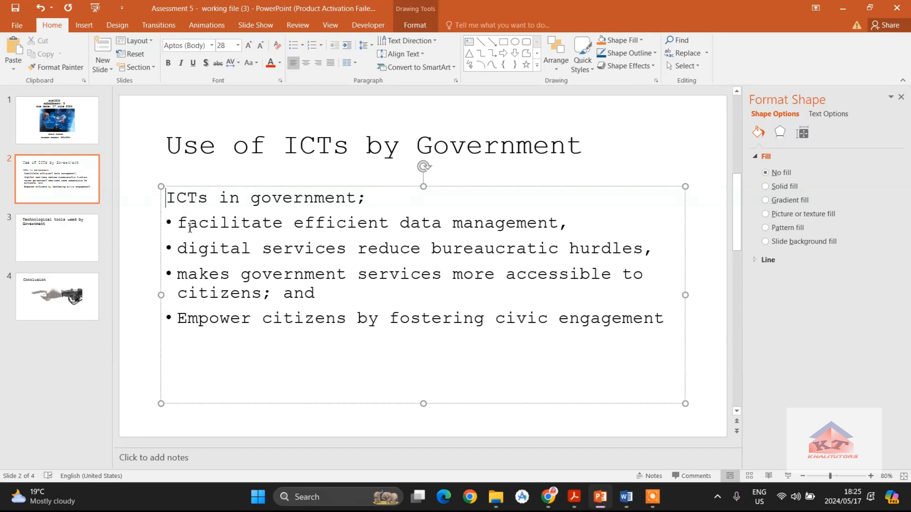
mouse_move(690, 335)
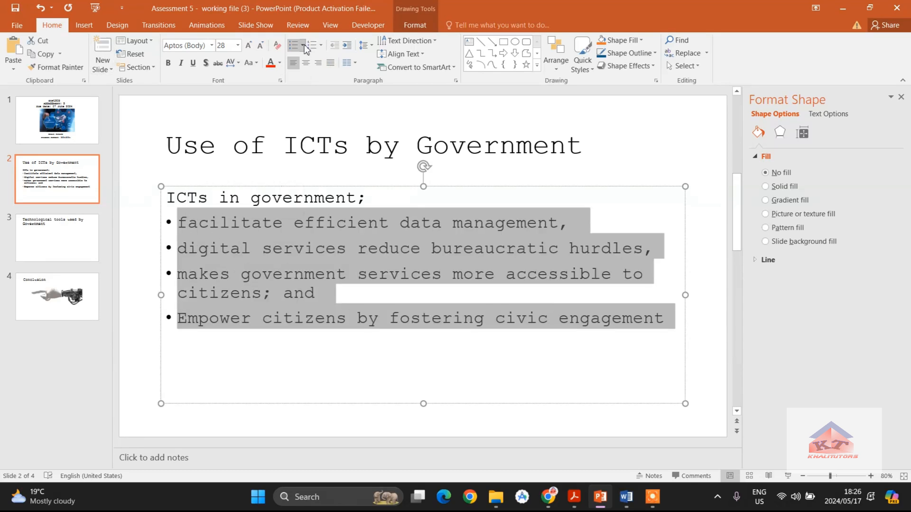
click(295, 45)
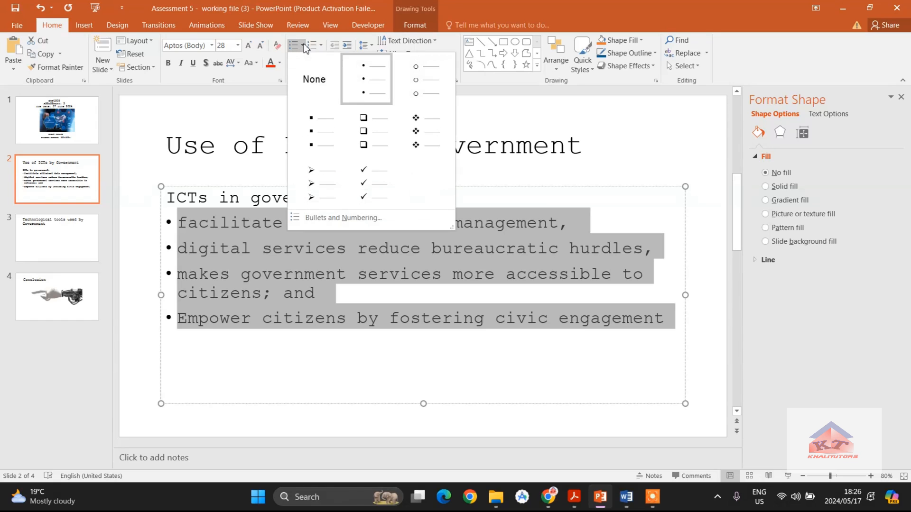
click(314, 183)
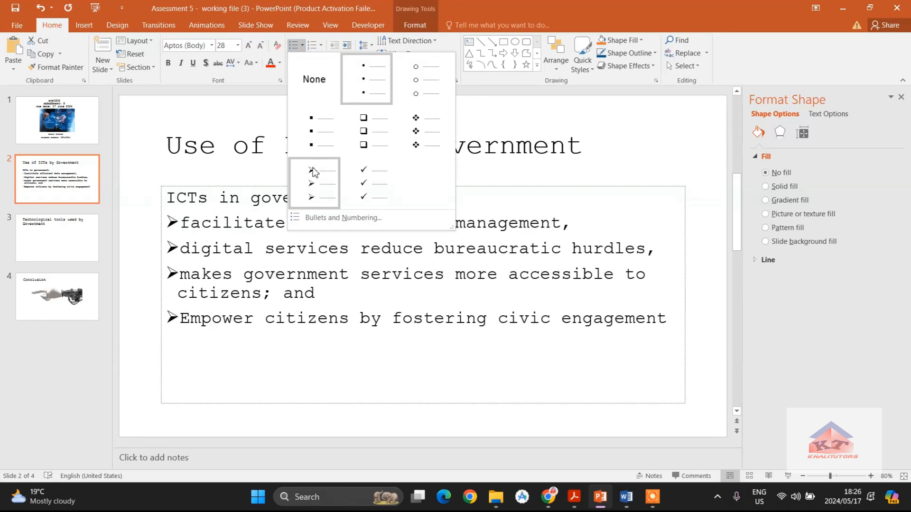
mouse_move(316, 186)
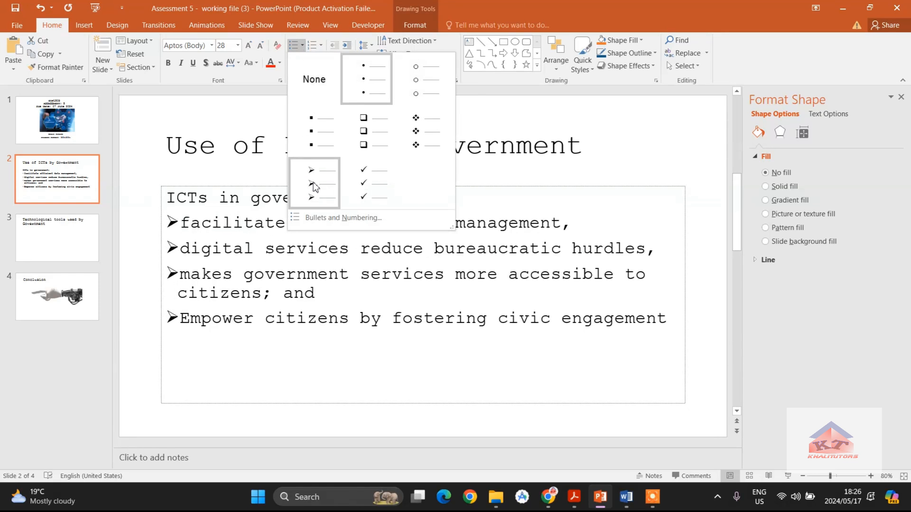
click(311, 183)
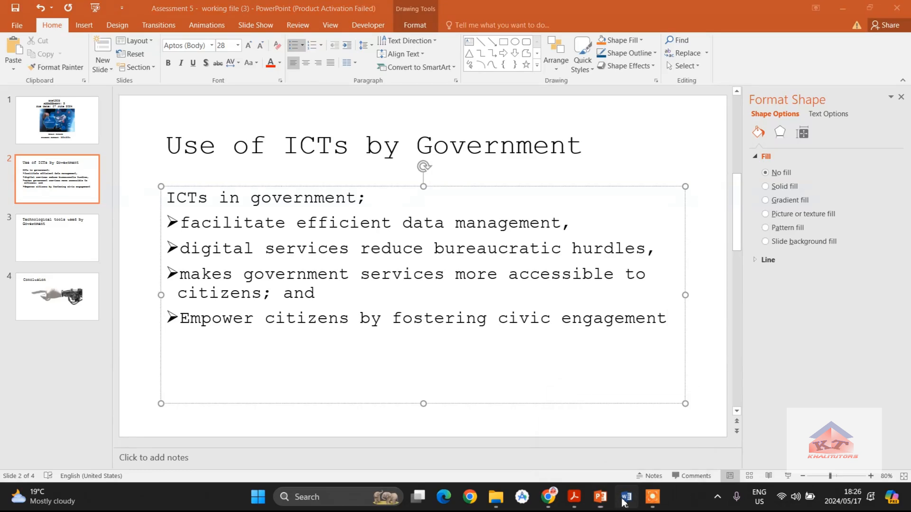
click(625, 497)
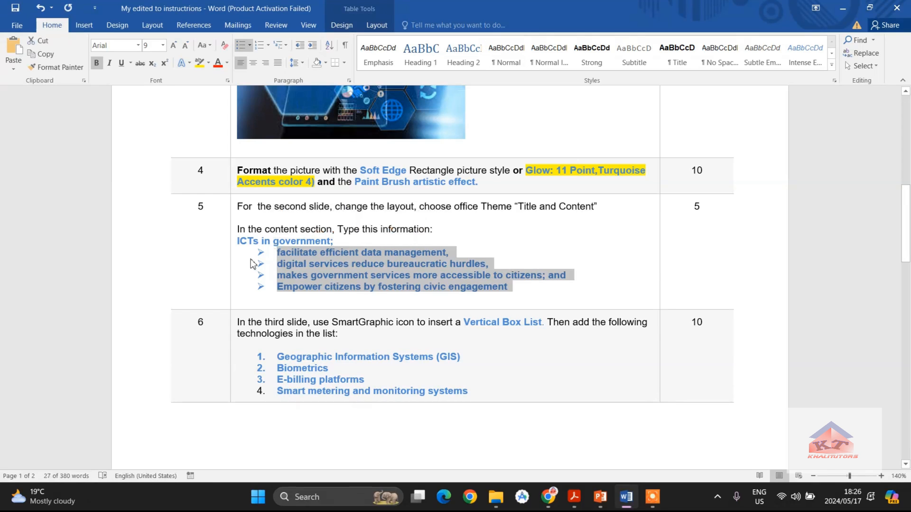
mouse_move(257, 274)
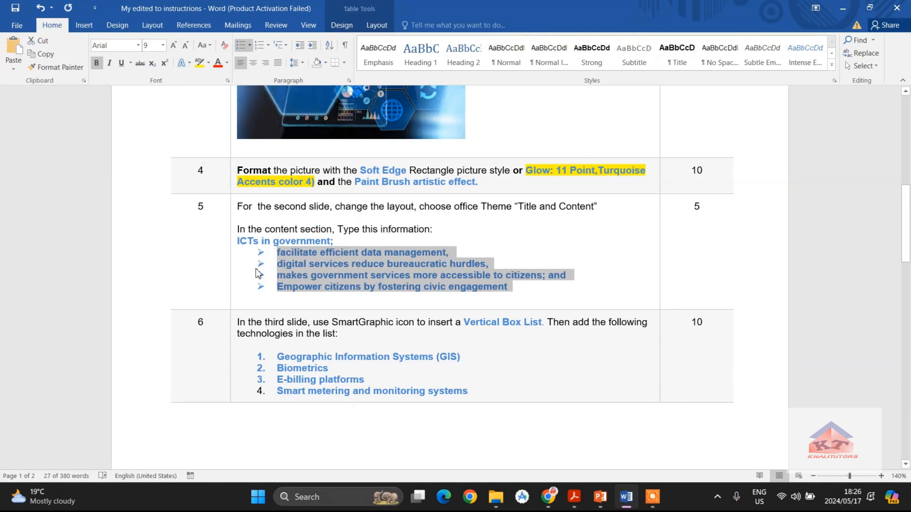
mouse_move(233, 243)
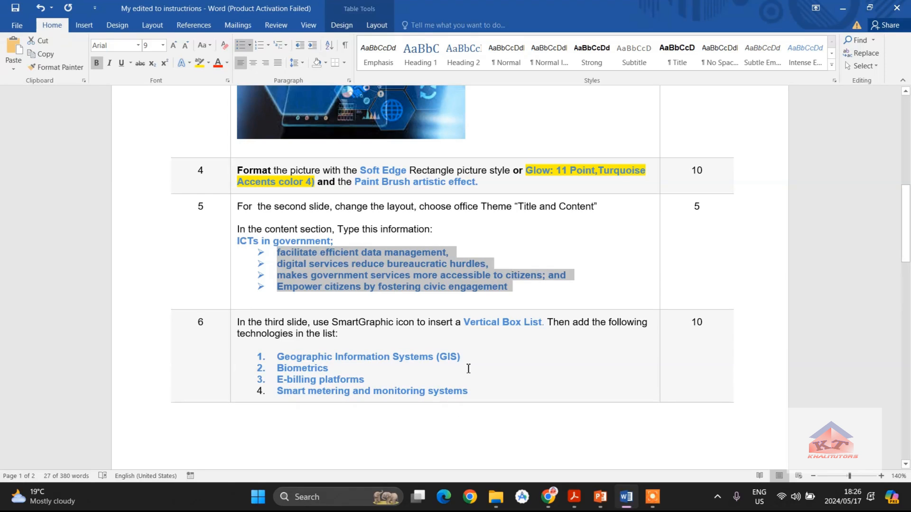
click(600, 497)
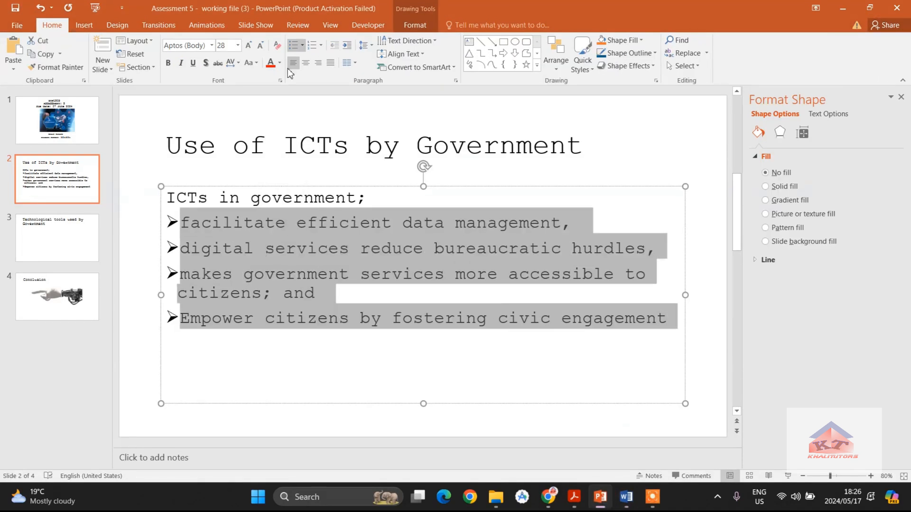
mouse_move(346, 46)
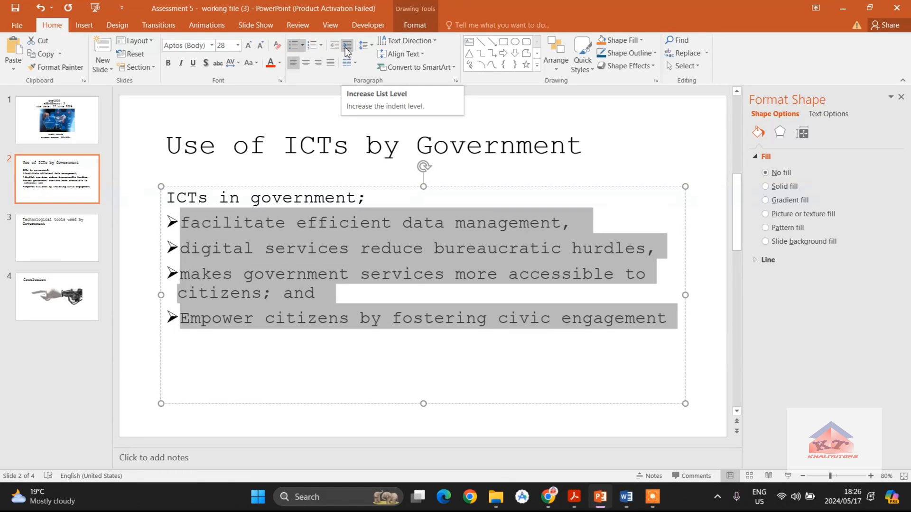
- Increase the list level of the four arrow-bulleted ICT items beneath the heading
click(347, 45)
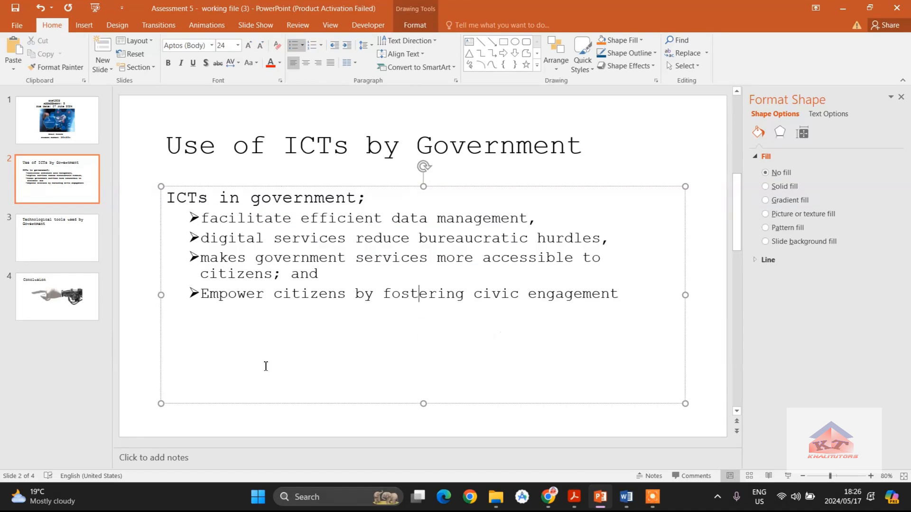
mouse_move(230, 228)
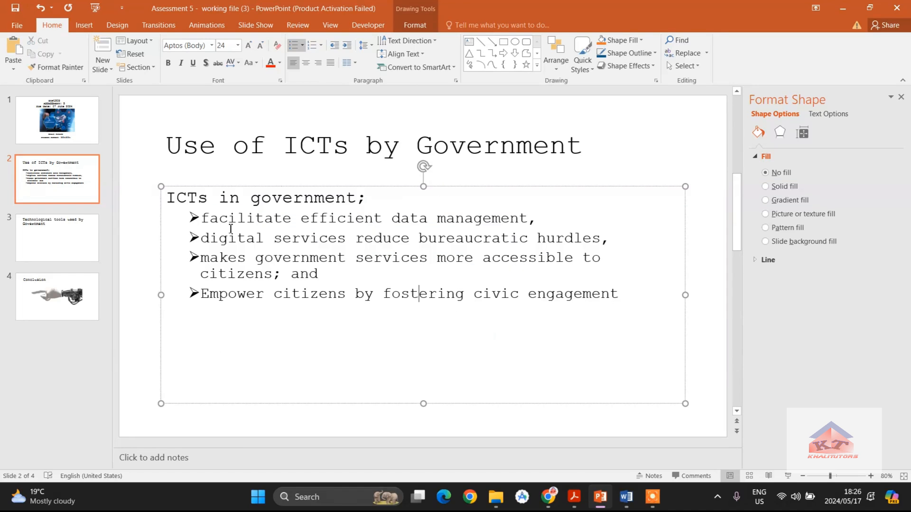
click(625, 497)
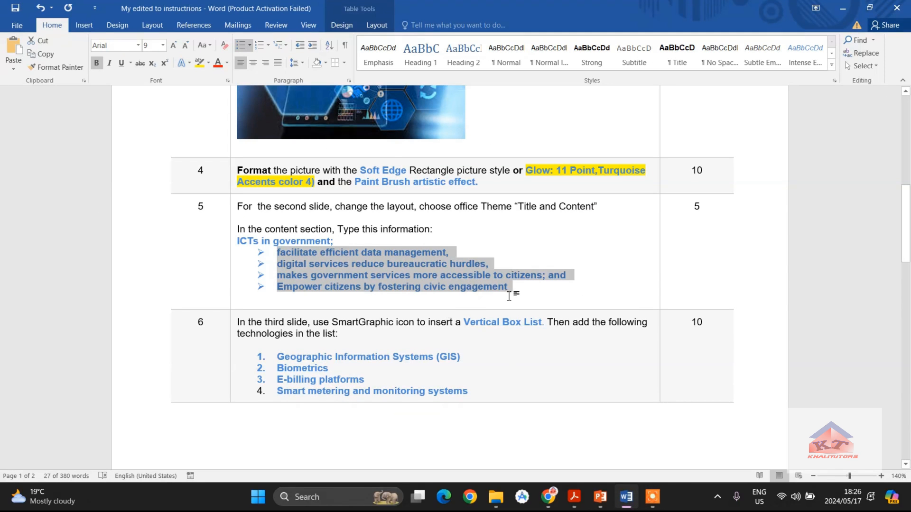
mouse_move(432, 290)
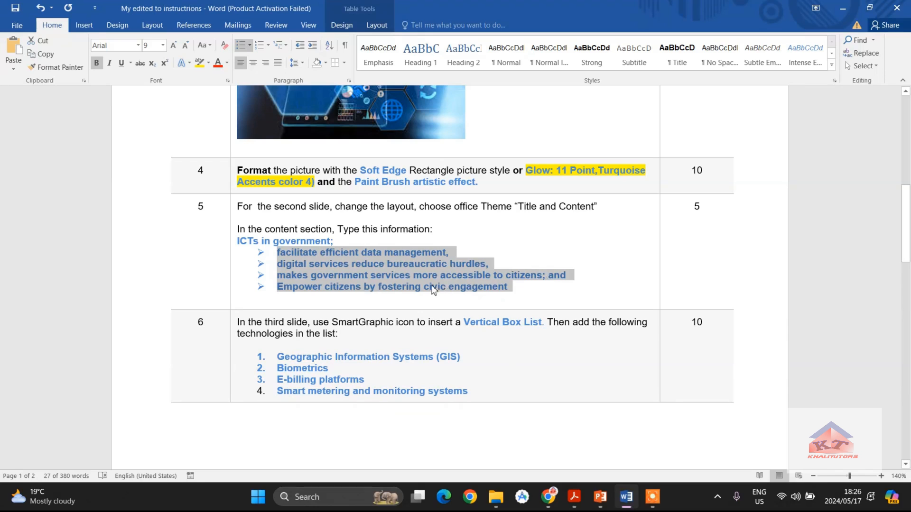
mouse_move(522, 285)
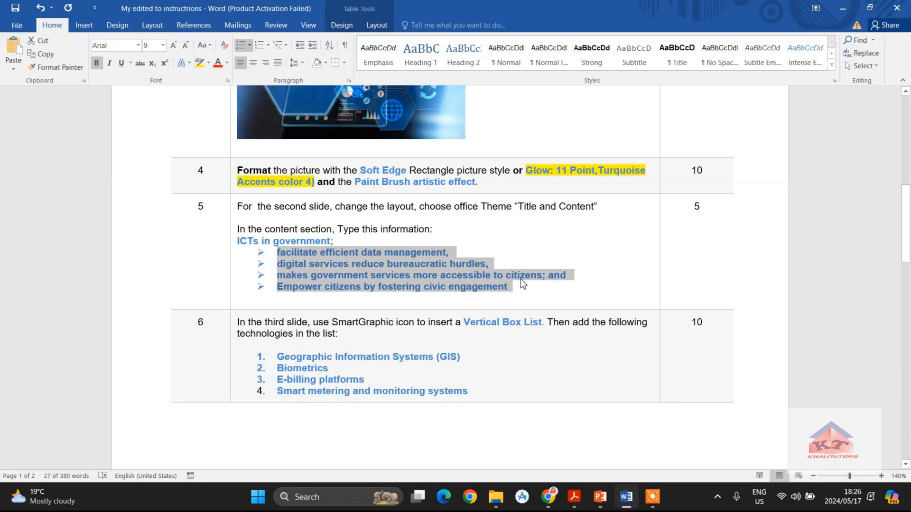
mouse_move(526, 283)
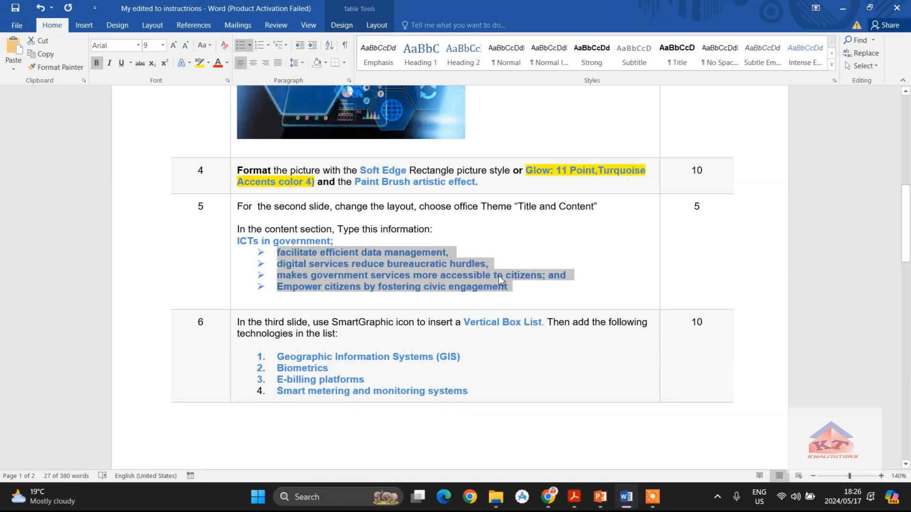
mouse_move(599, 282)
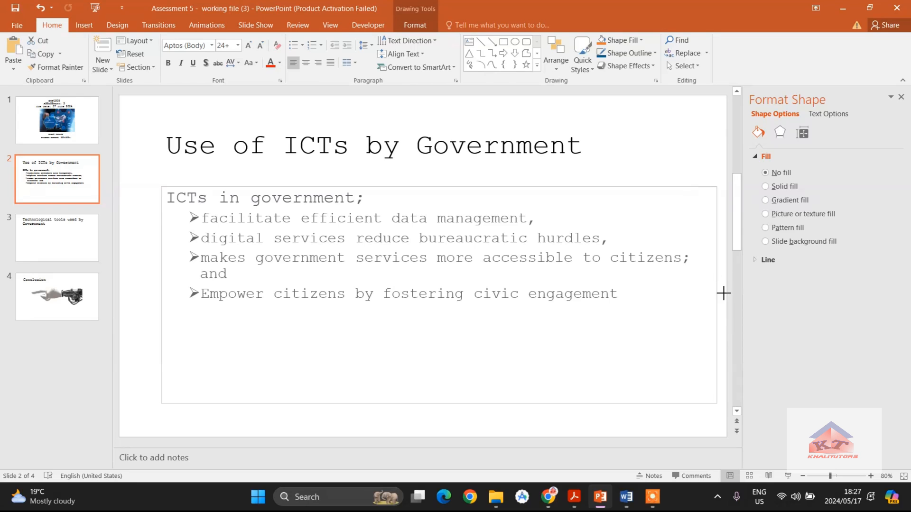
mouse_move(699, 295)
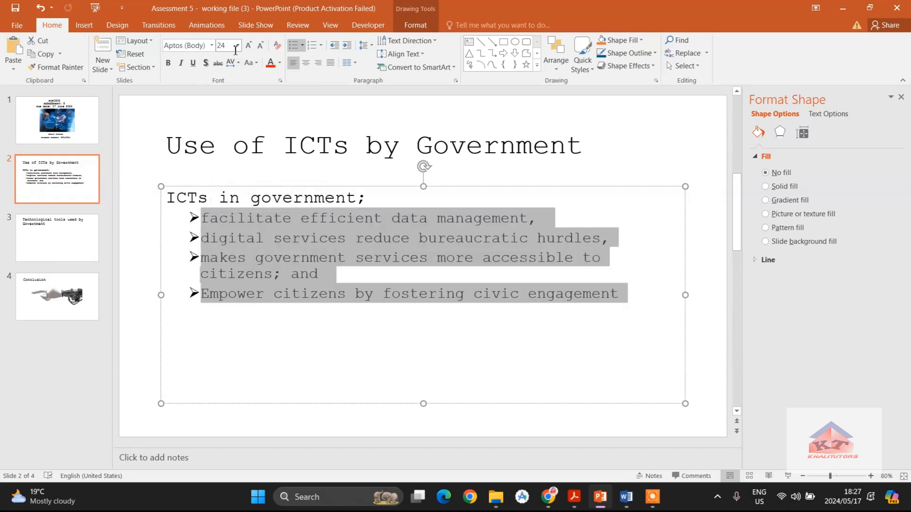
- Set the four indented ICT items to 20 pt so each fits on one line
click(237, 45)
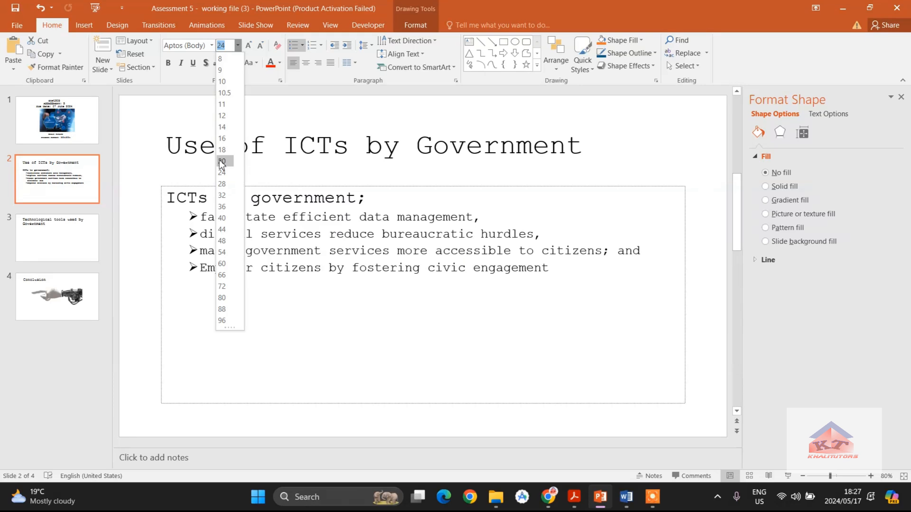
click(222, 160)
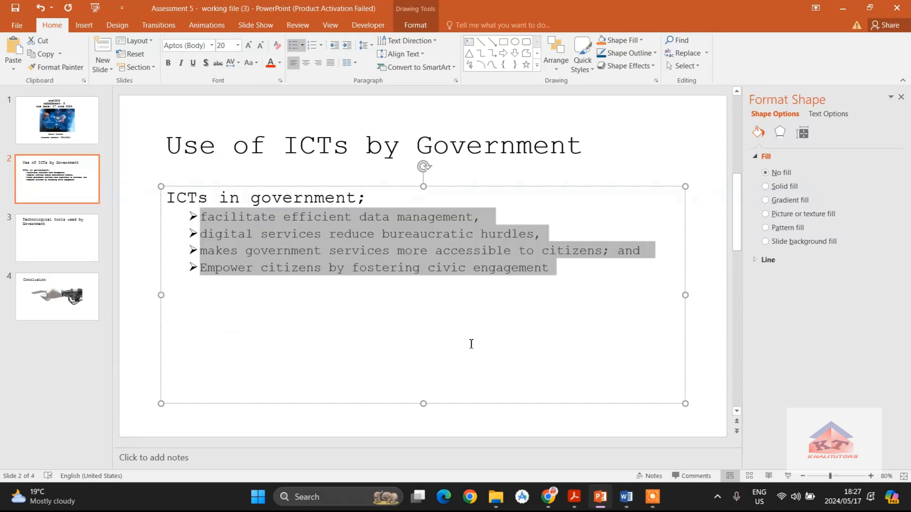
click(470, 344)
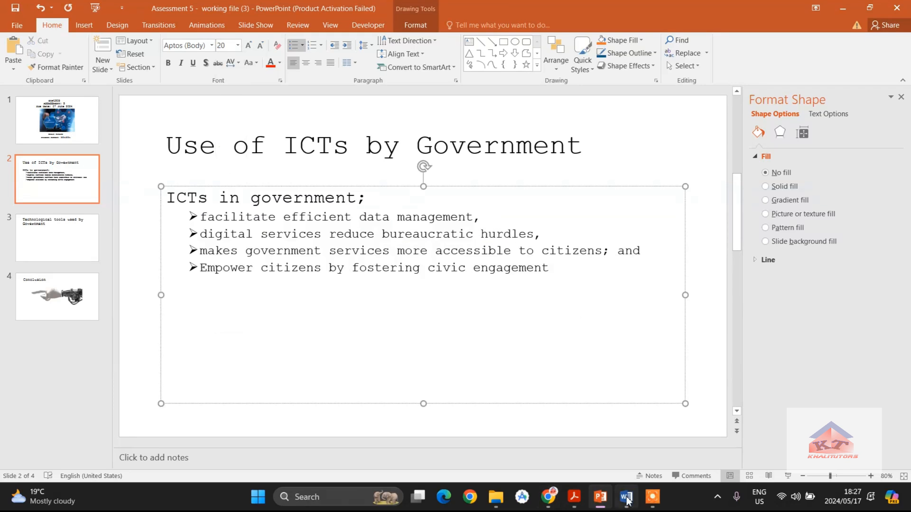
click(625, 497)
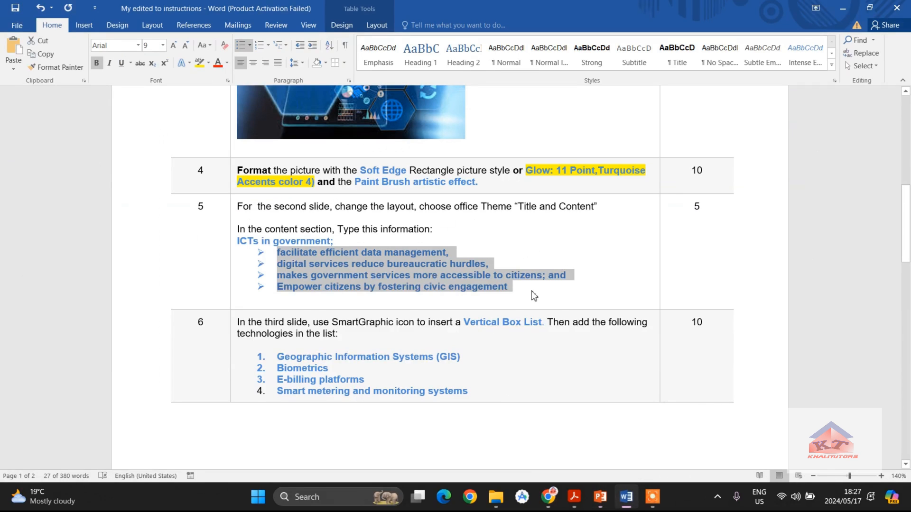
click(549, 298)
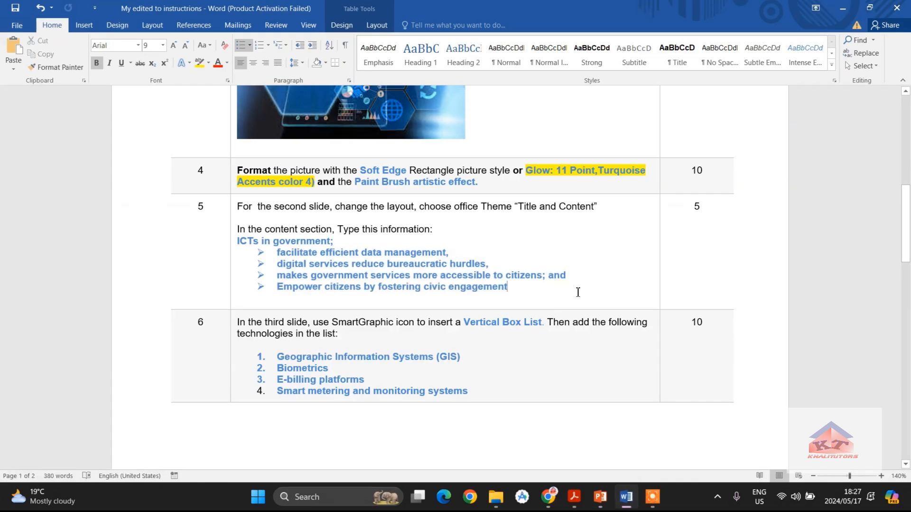
mouse_move(340, 256)
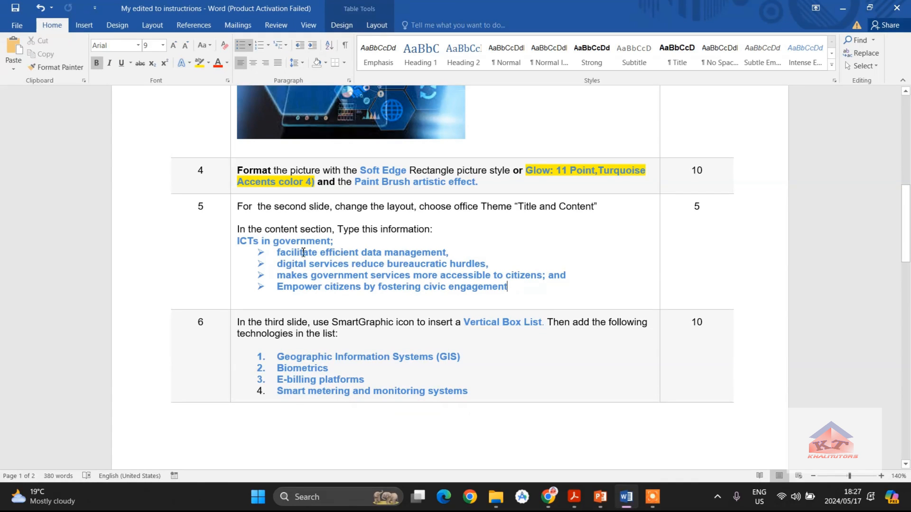
mouse_move(382, 161)
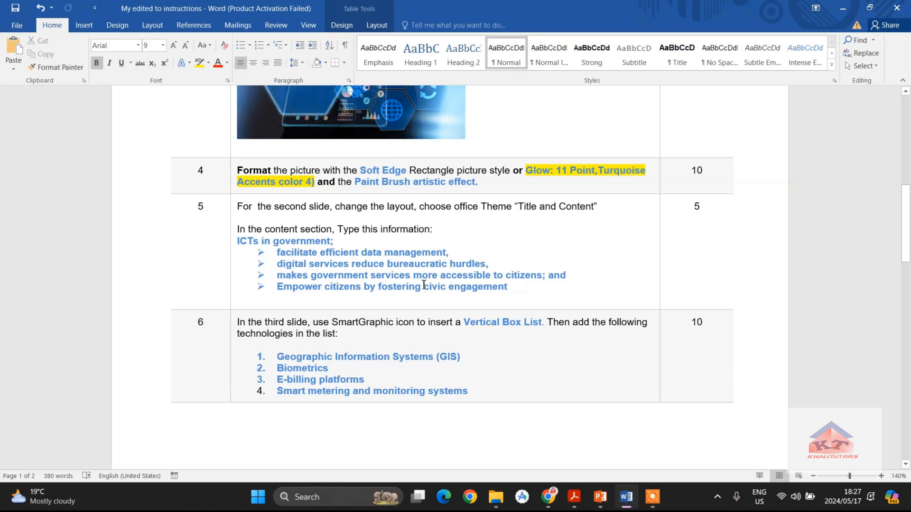
mouse_move(502, 287)
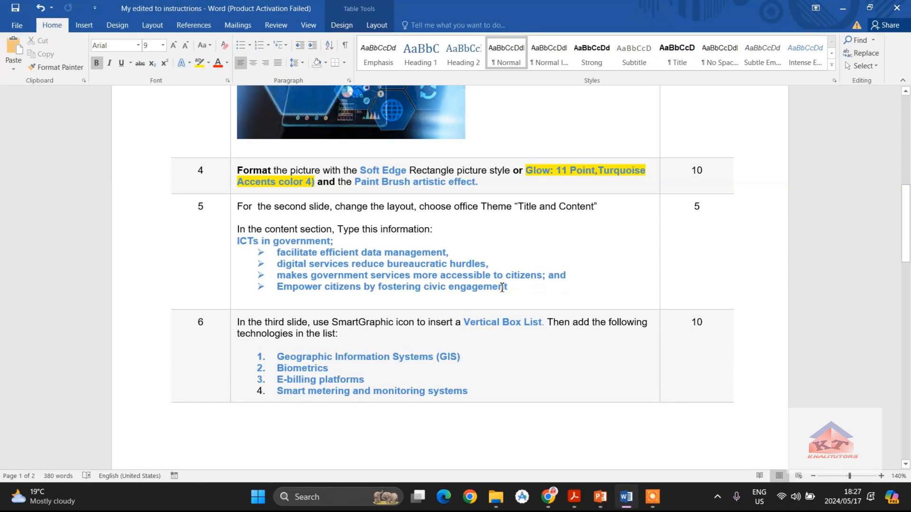